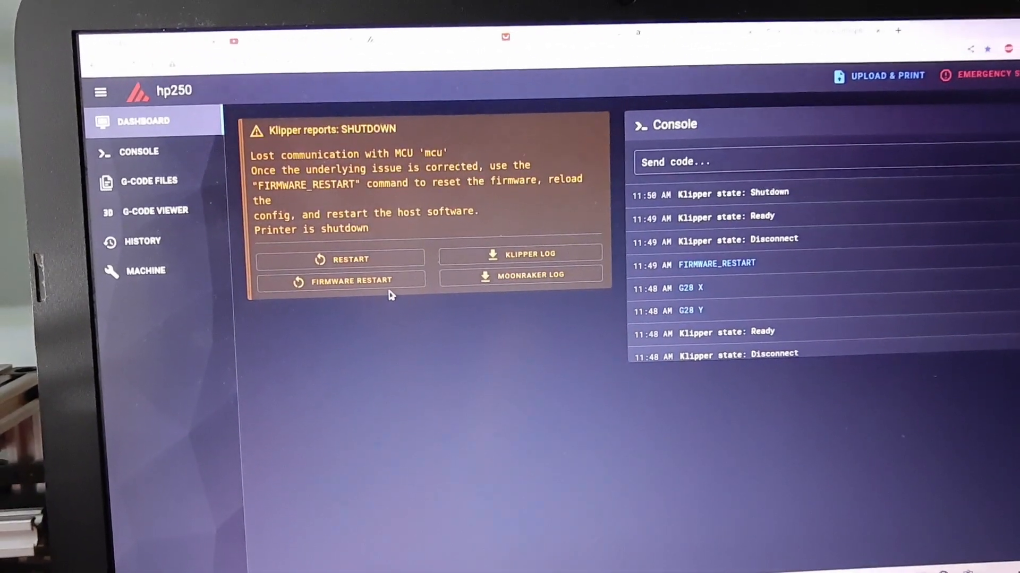
# Restart the Klipper firmware from the SHUTDOWN panel to recover the printer.
pyautogui.click(352, 281)
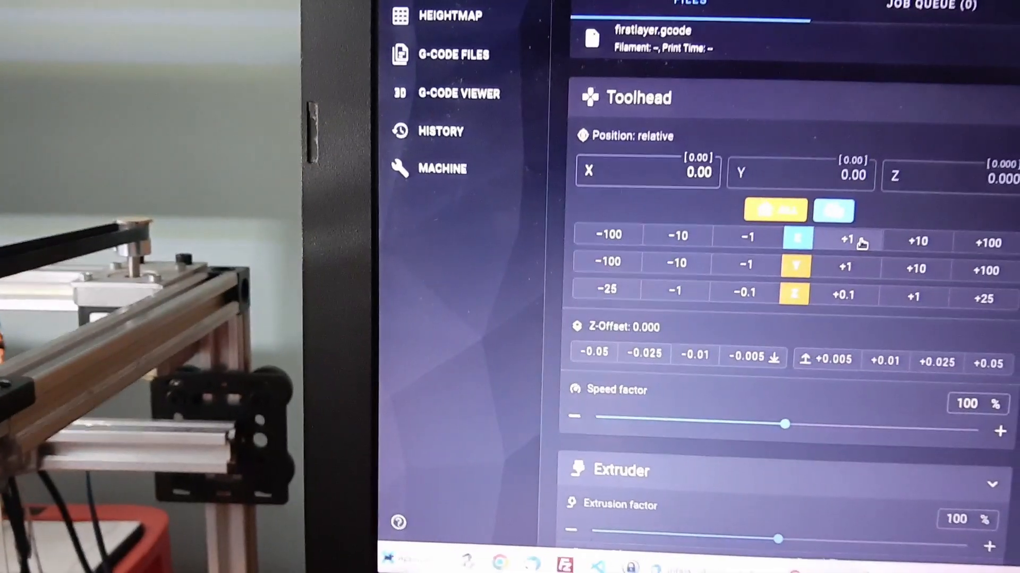
# Jog the X axis one millimetre positive, leaving the toolhead at X 1.00.
pyautogui.click(845, 241)
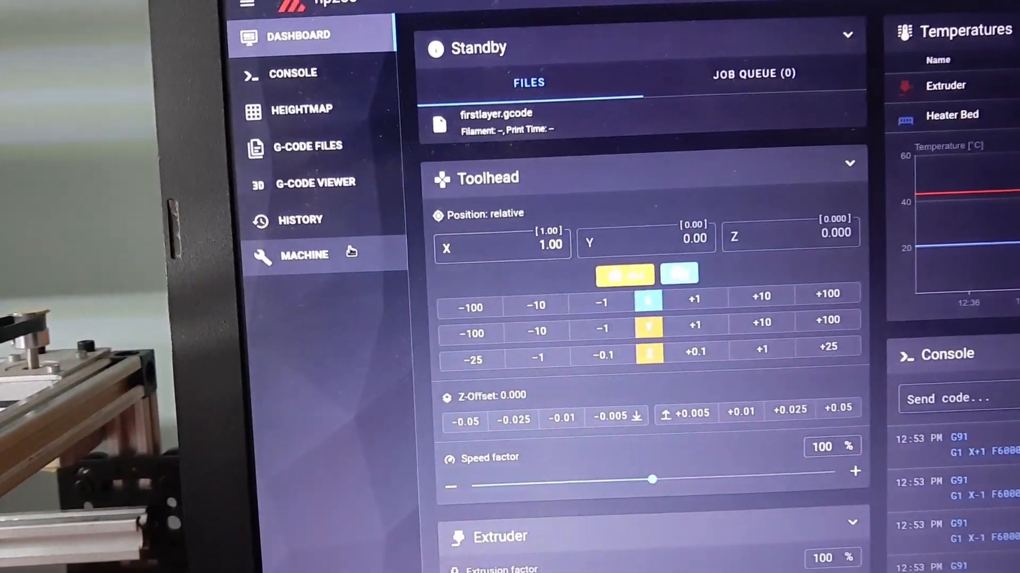
# Query the endstop states on the Machine page, then return to the dashboard.
pyautogui.click(303, 254)
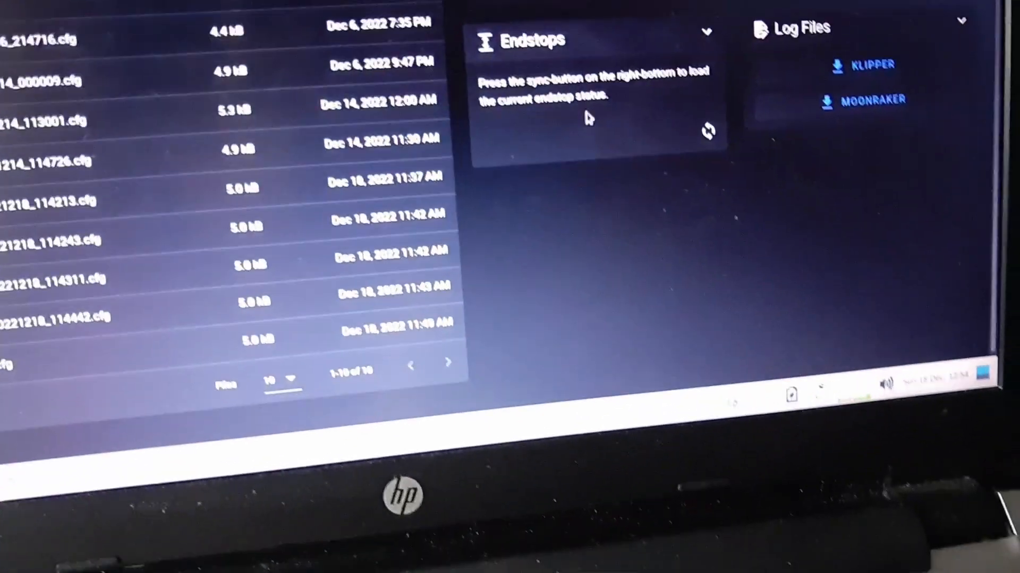
pyautogui.click(709, 131)
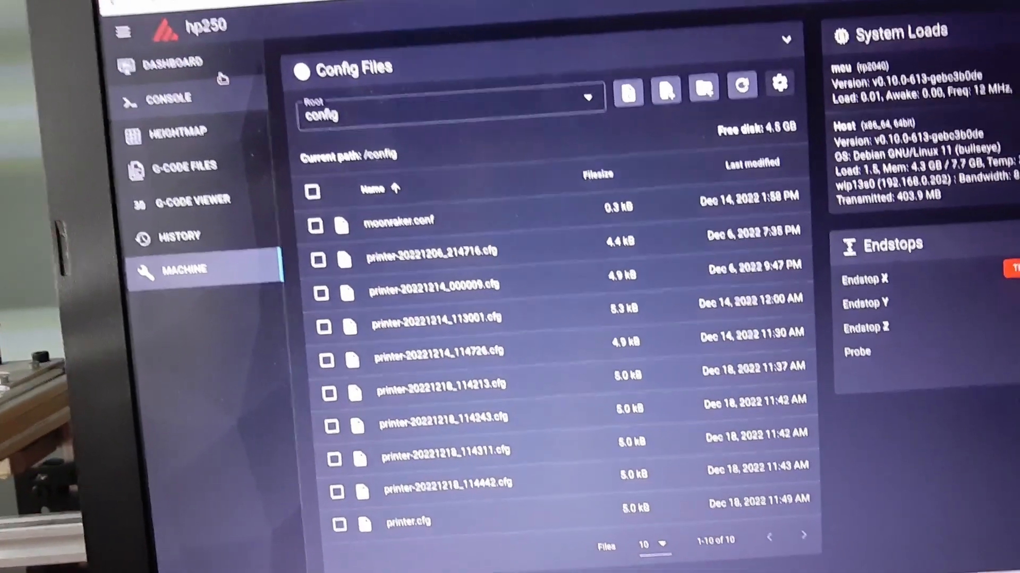
pyautogui.click(177, 62)
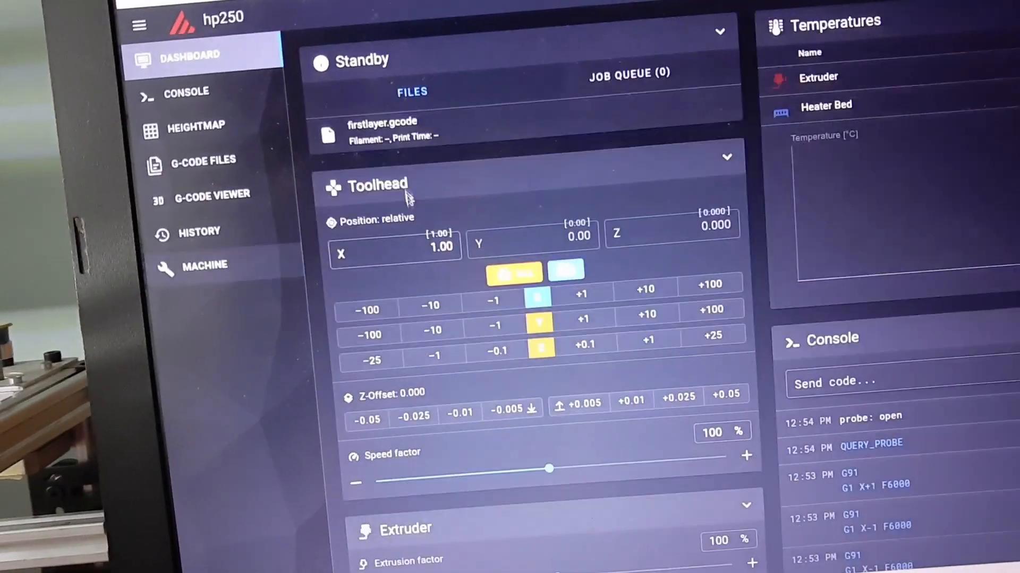
pyautogui.scroll(-3)
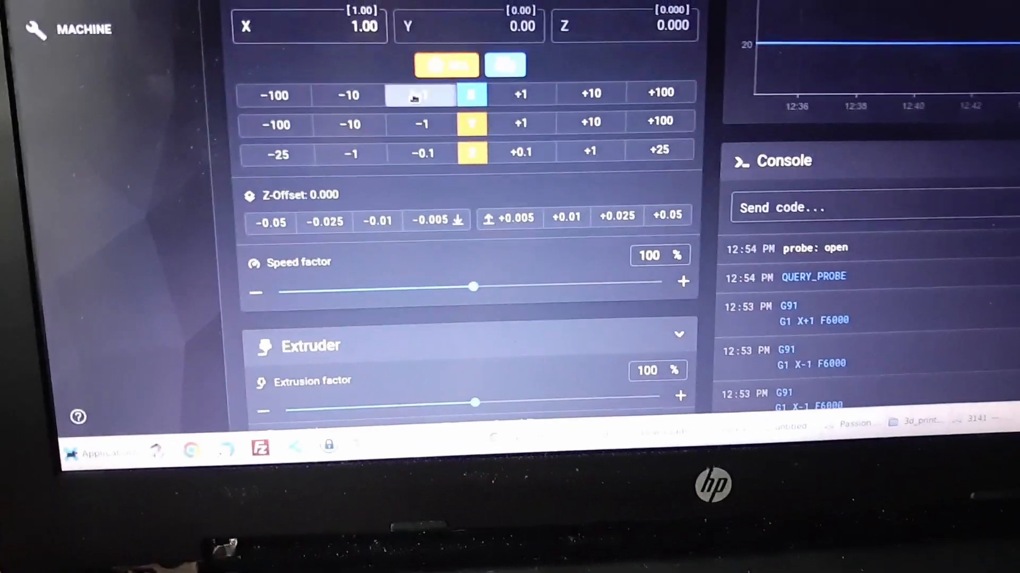